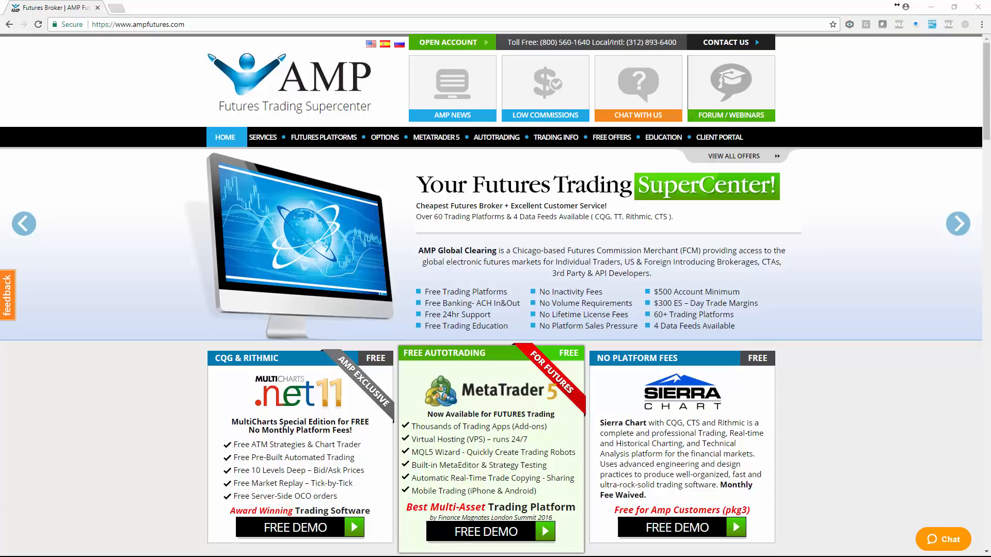
mouse_move(923, 224)
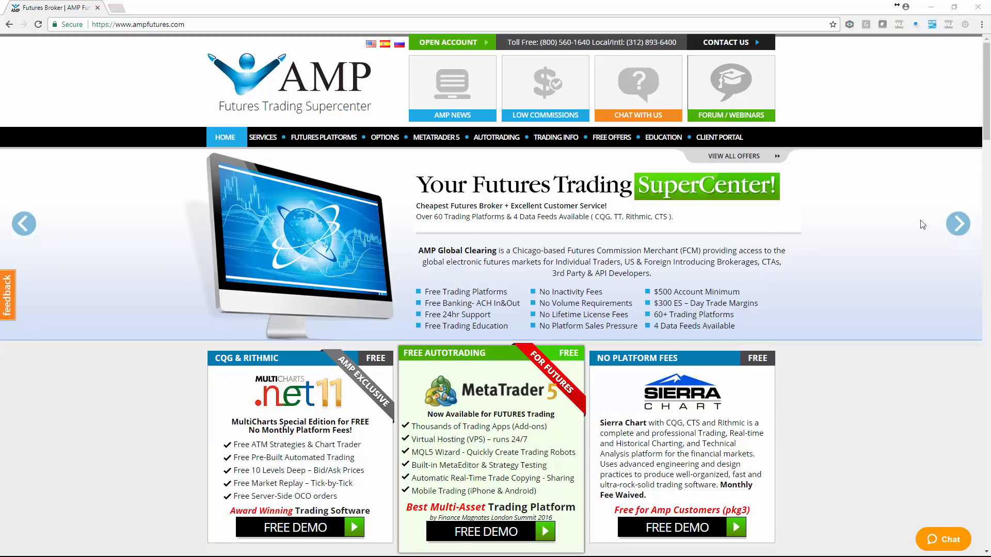
mouse_move(324, 114)
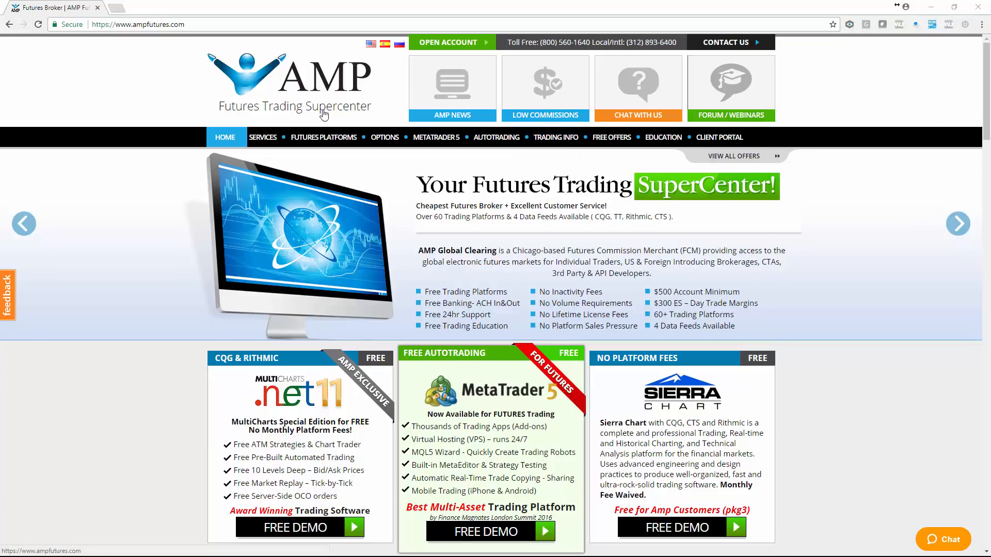
mouse_move(834, 381)
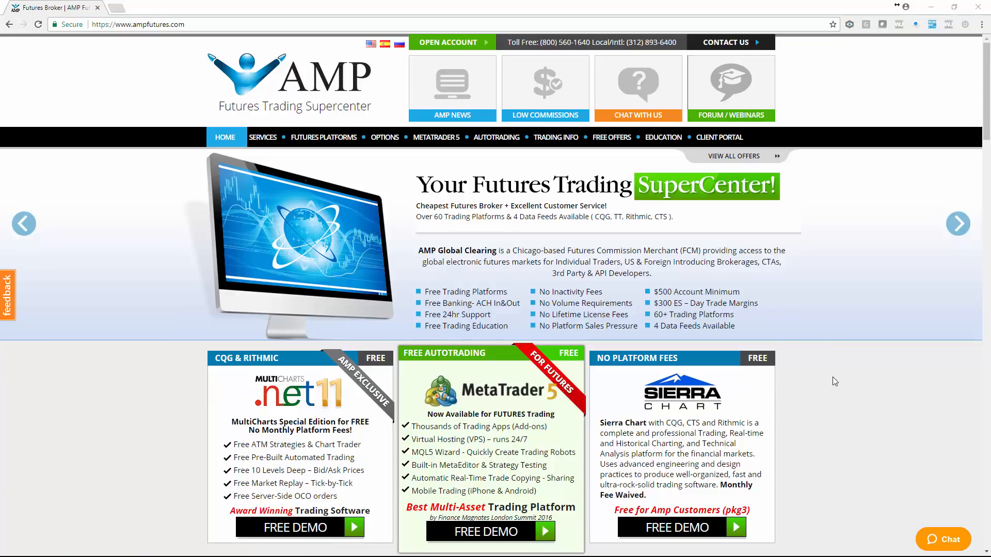
mouse_move(836, 381)
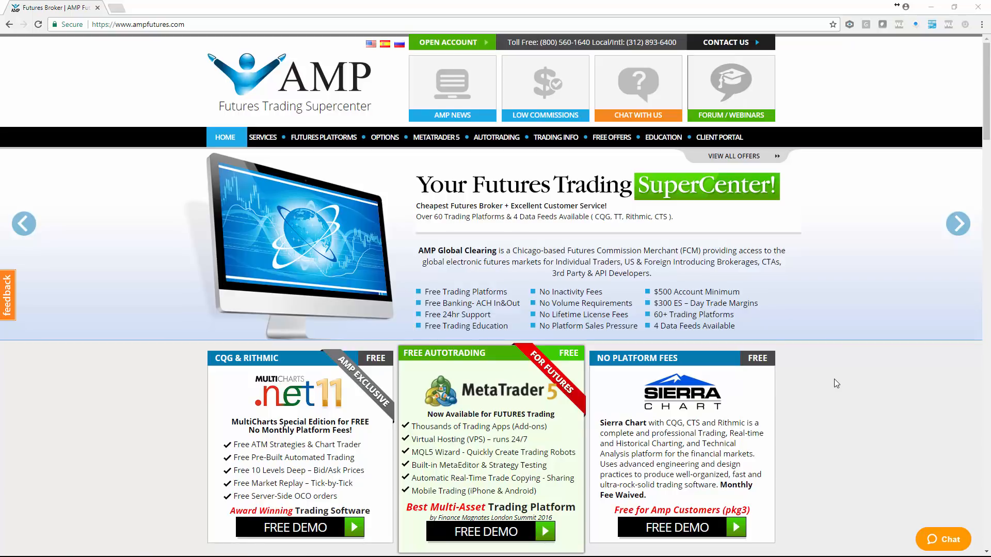
- Scroll the AMP Futures page to the daytradr offer and launch the downloaded setup
scroll("down", 3)
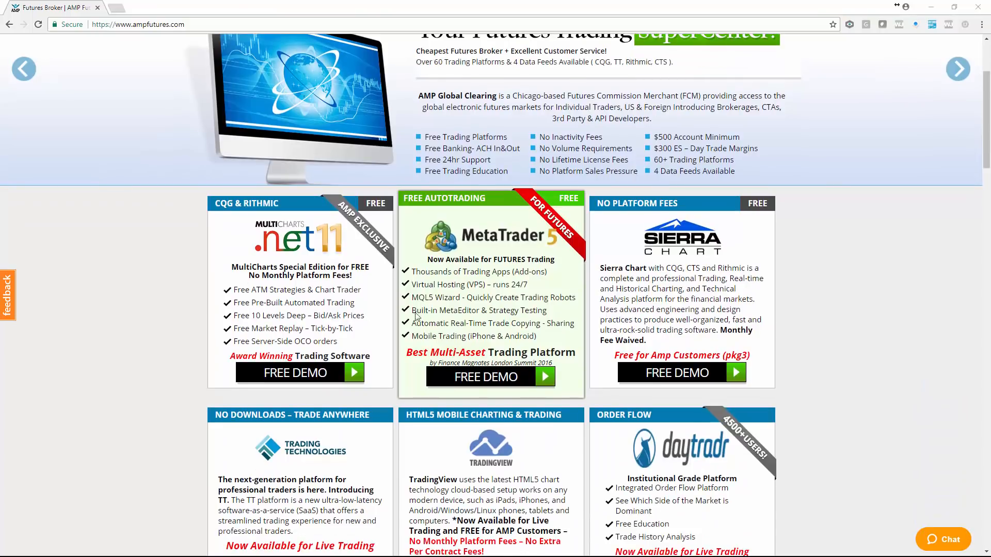
mouse_move(510, 293)
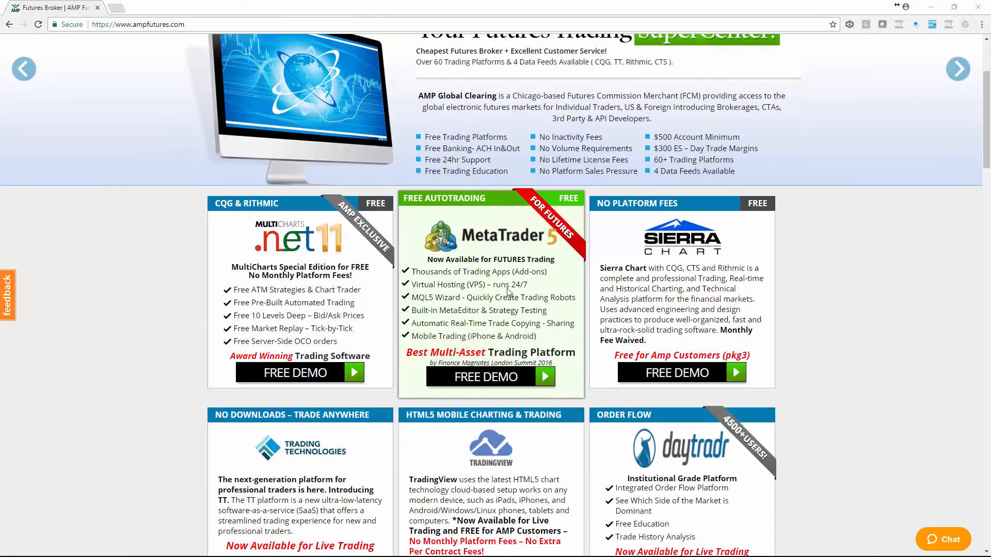
mouse_move(489, 377)
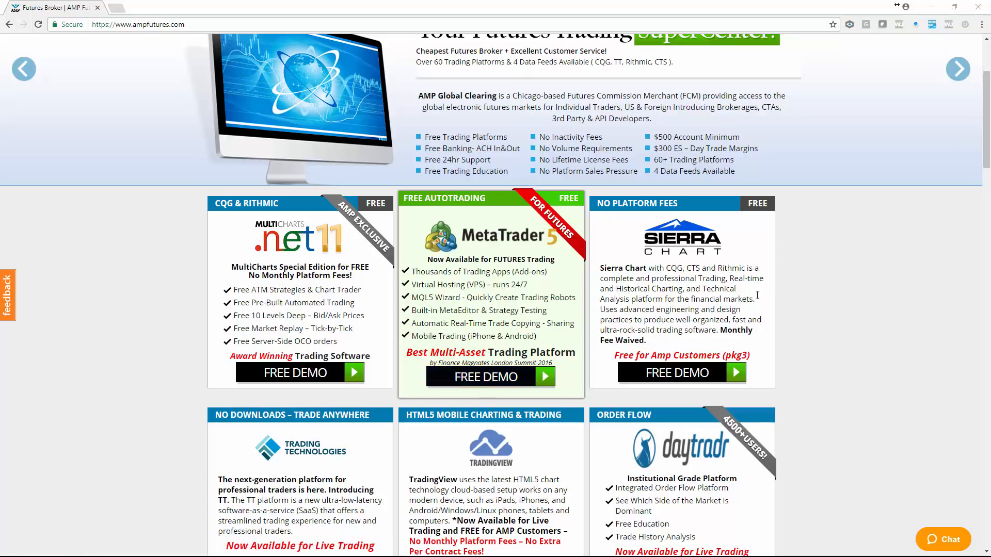
scroll("up", 3)
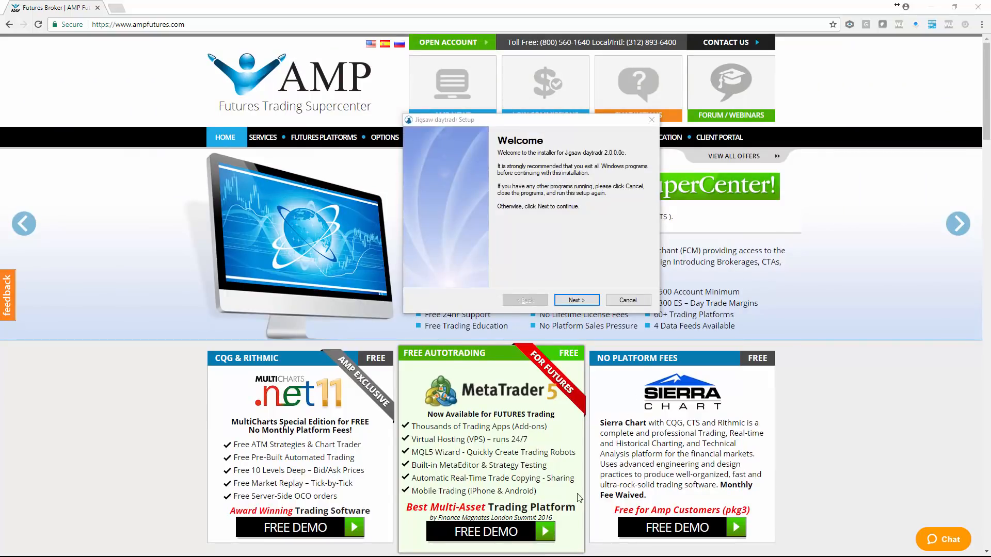
- Install daytradr with the AMP MT5 package into the default Jigsaw Trading folder
left_click(575, 300)
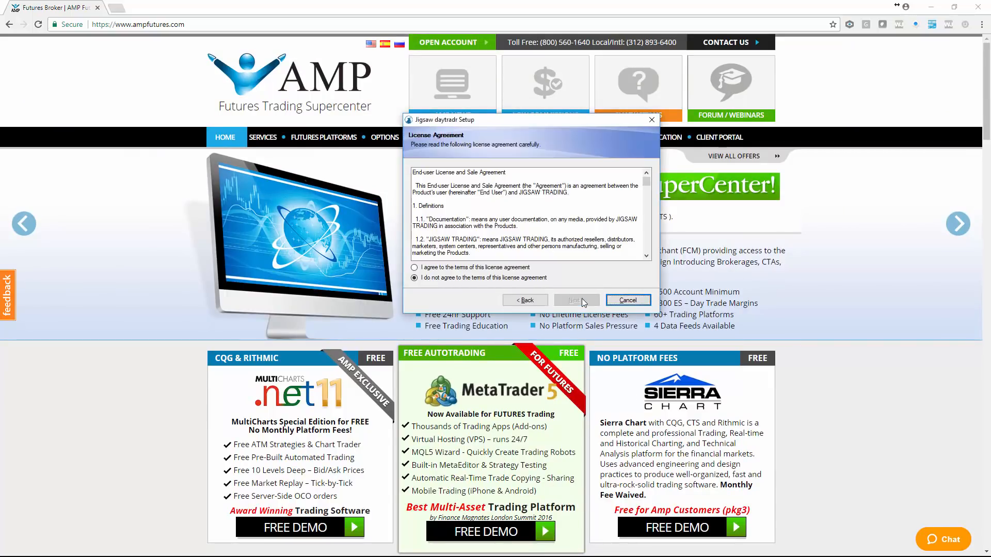
left_click(576, 300)
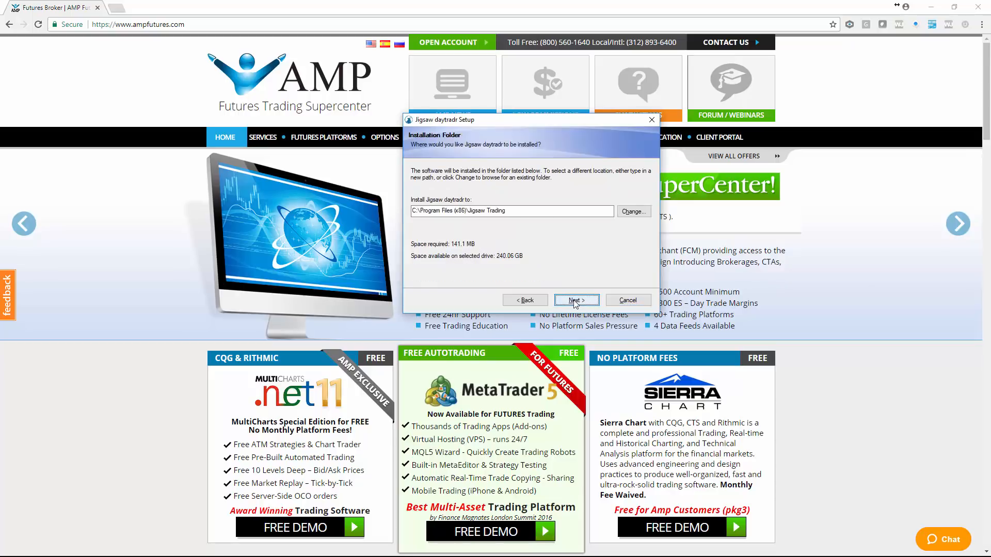
left_click(575, 300)
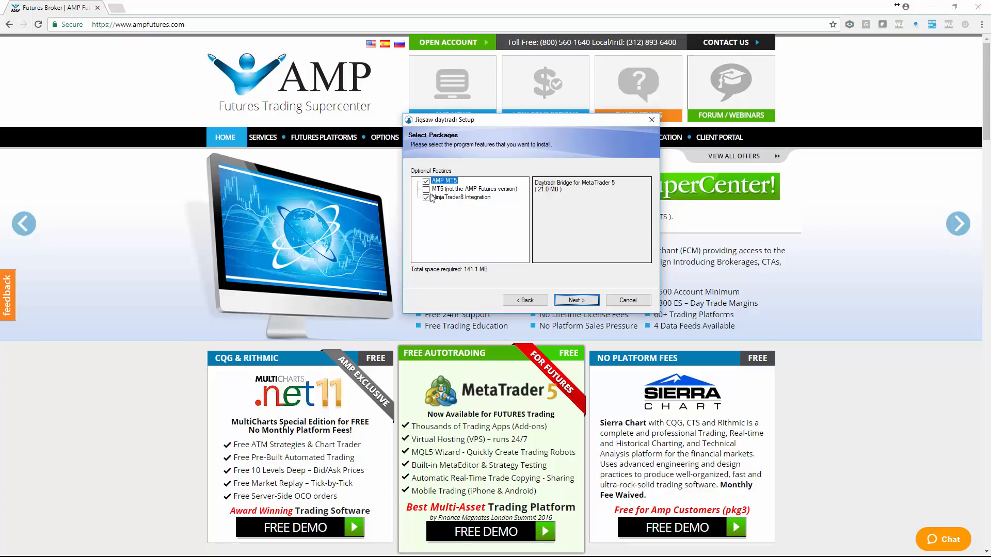
left_click(651, 119)
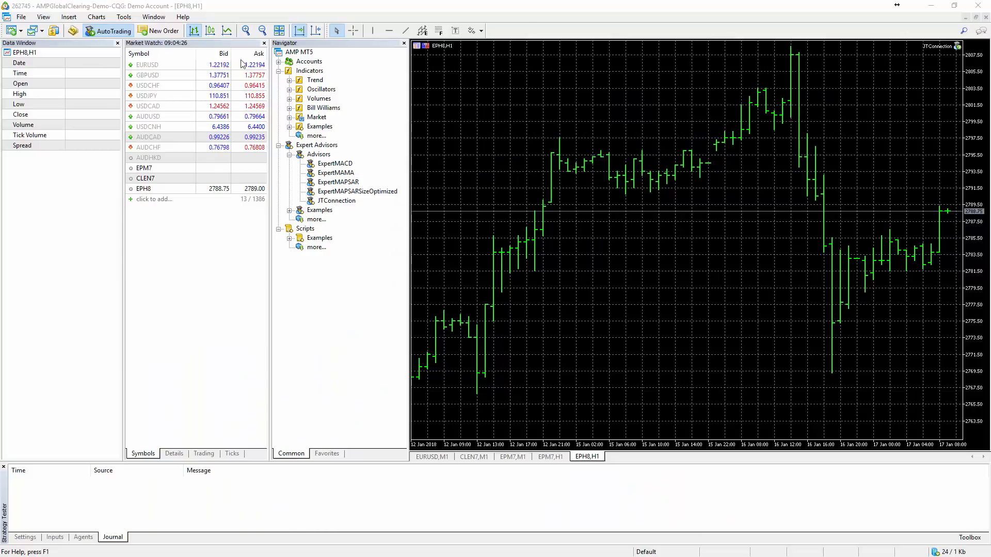
- Enable Allow automated trading and Allow DLL imports in the Expert Advisors options
left_click(124, 16)
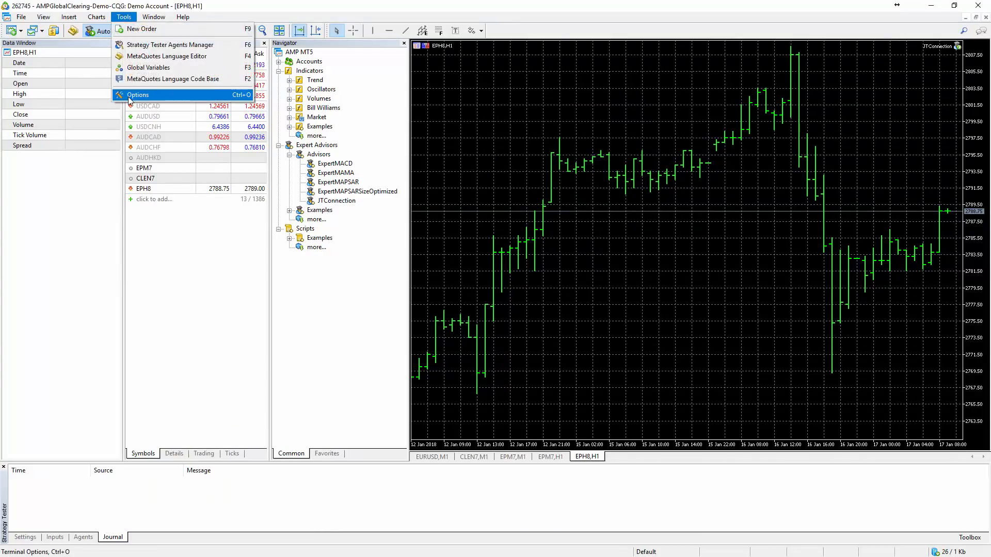
left_click(137, 95)
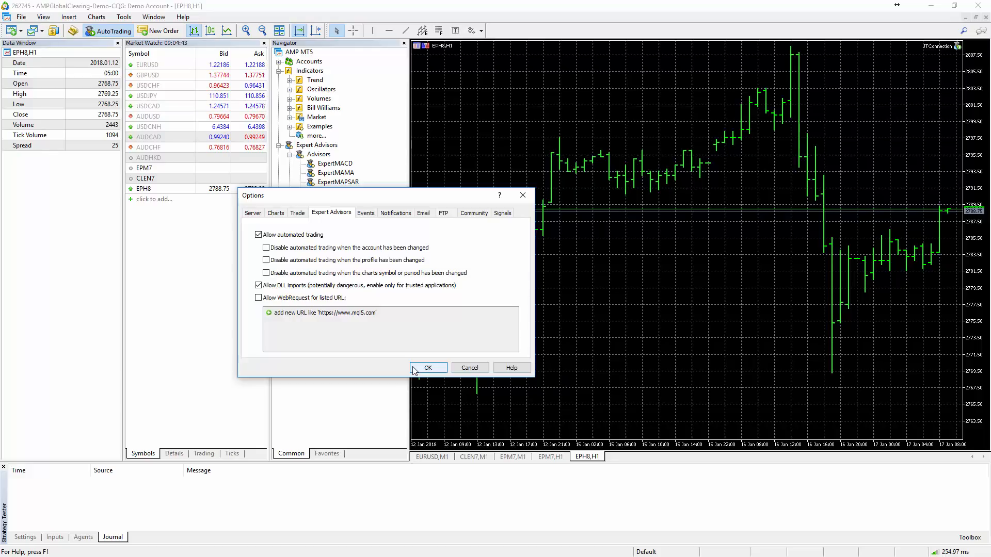
left_click(428, 368)
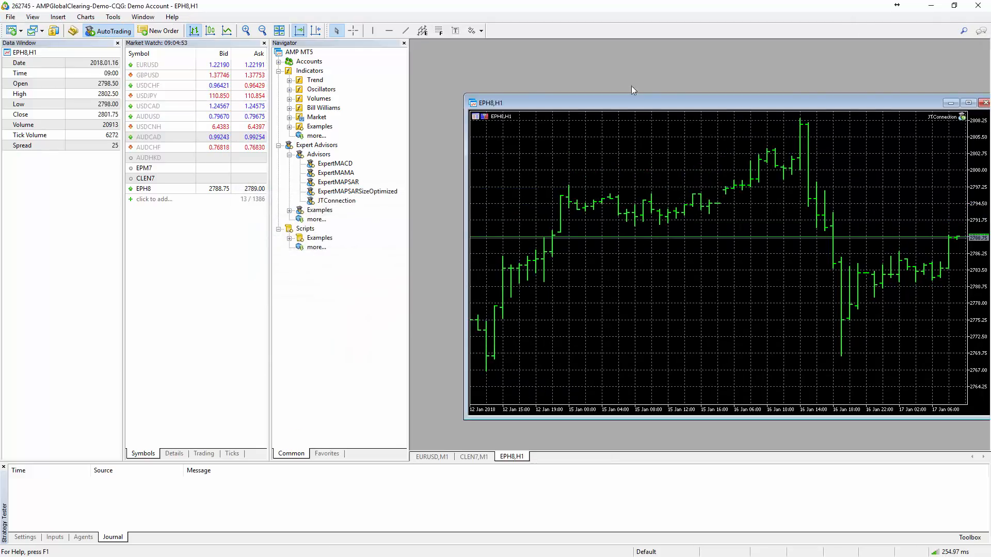
- Move the EPH8,H1 chart and attach JTConnection, confirming the replacement
left_click_drag(632, 102, 534, 67)
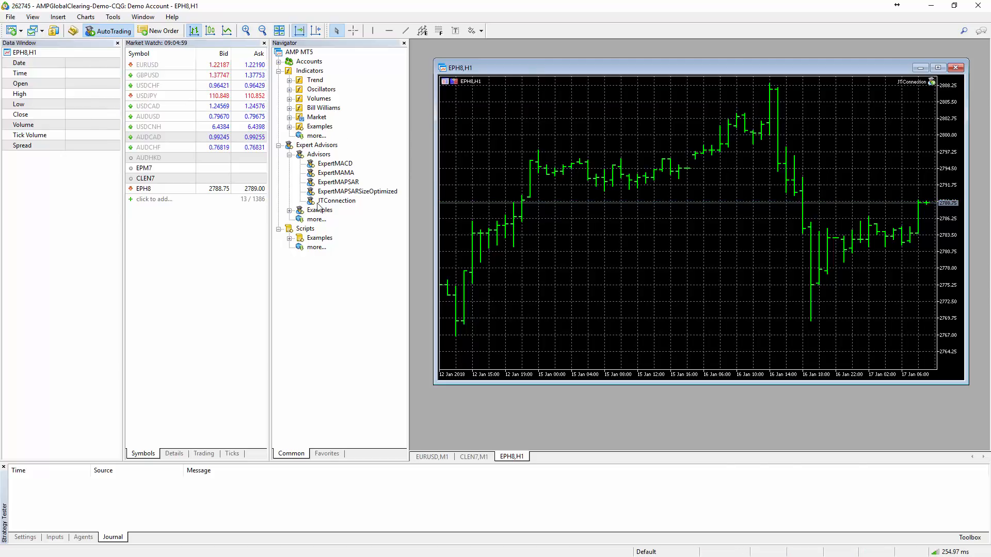
double_click(337, 200)
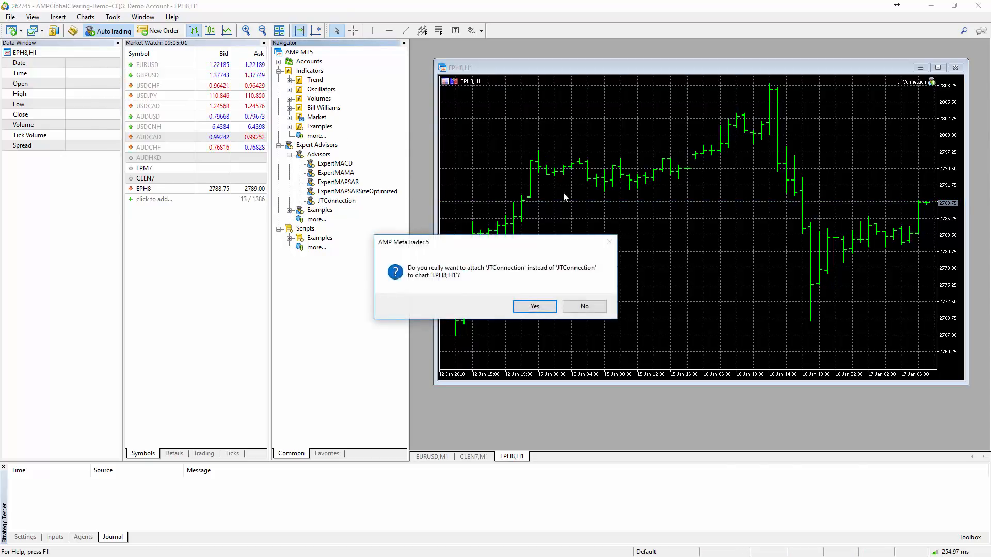
left_click(534, 306)
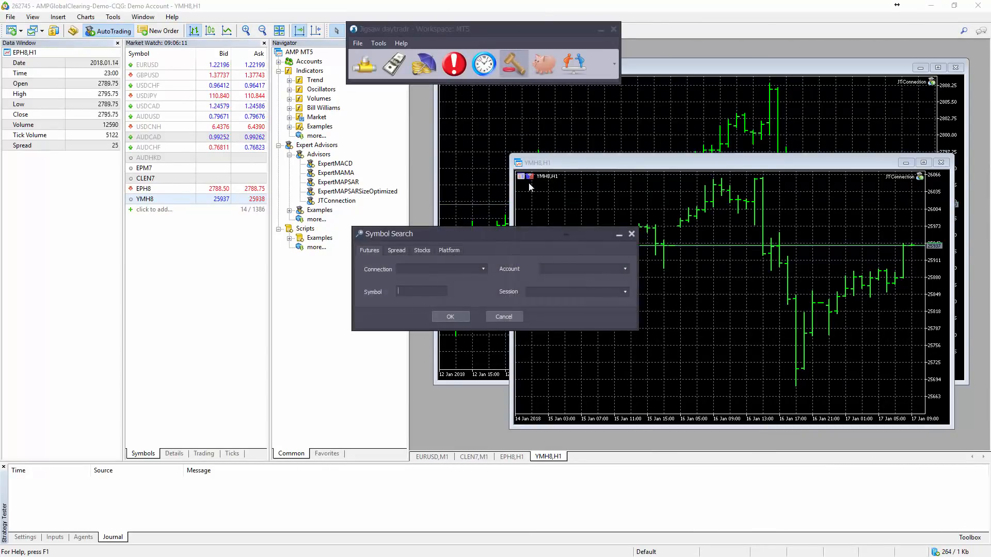
- Open an EPH8 ladder with Platform MT5, Symbol EPH8 and Session CBOT
left_click(449, 250)
type("EPH8")
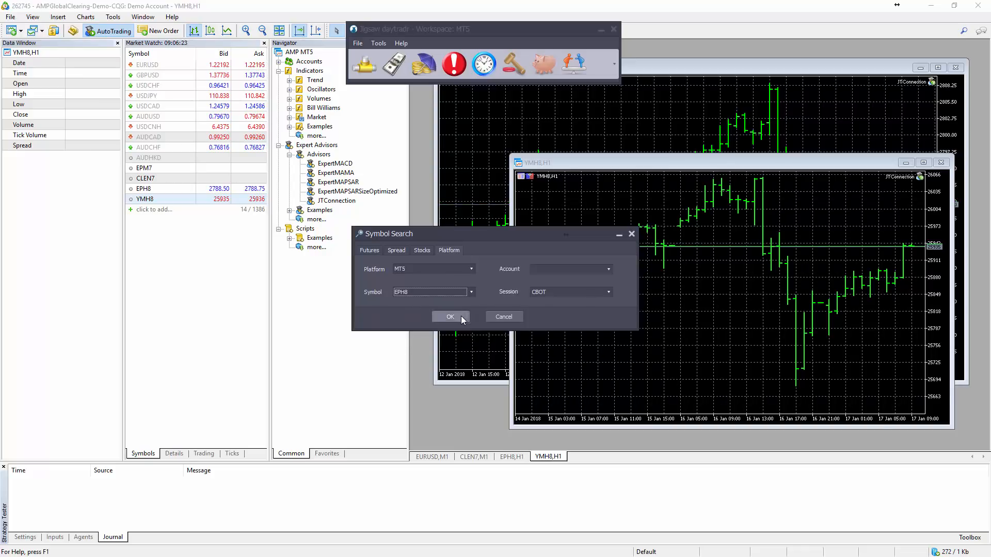
left_click(450, 317)
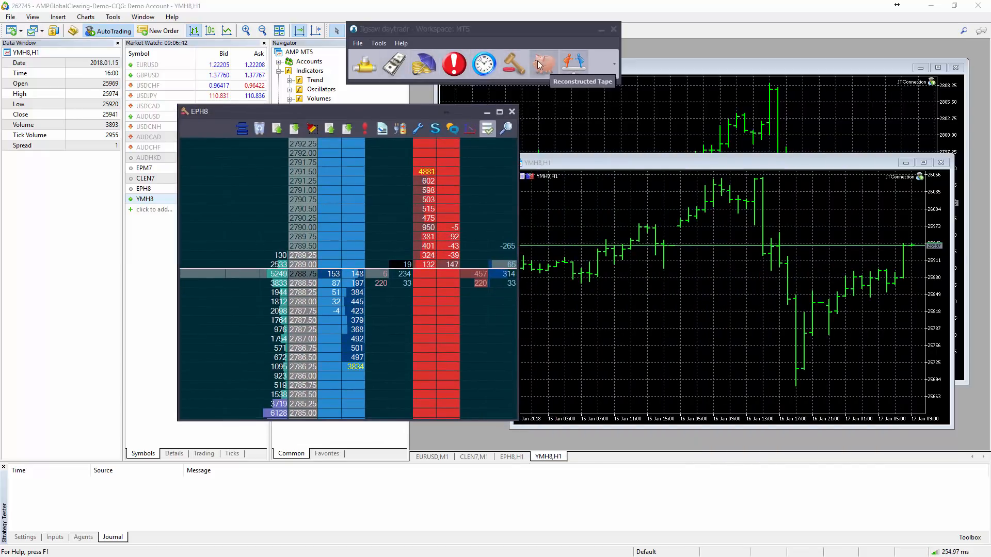
- Start a new DOM Symbol Search and choose YMH8 as the symbol
left_click(513, 63)
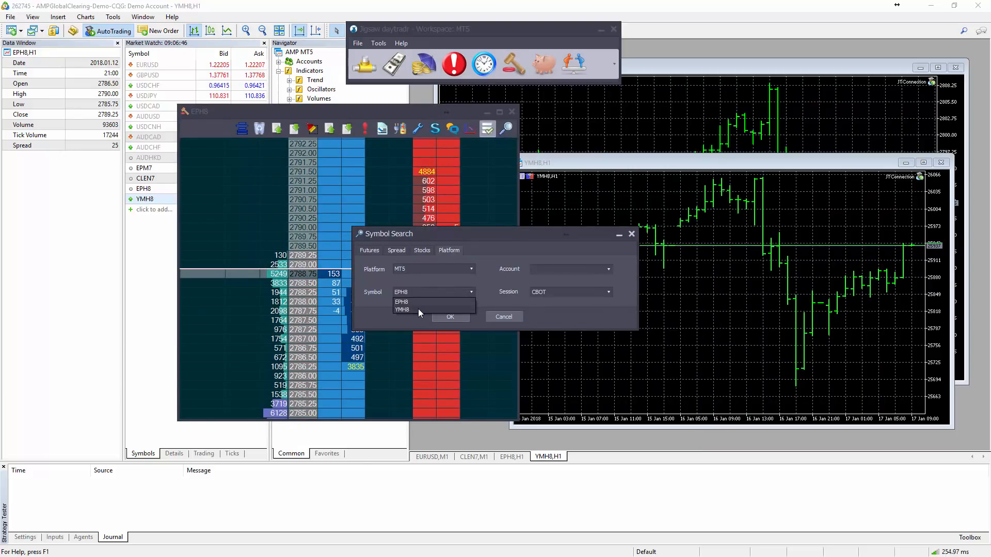
left_click(402, 310)
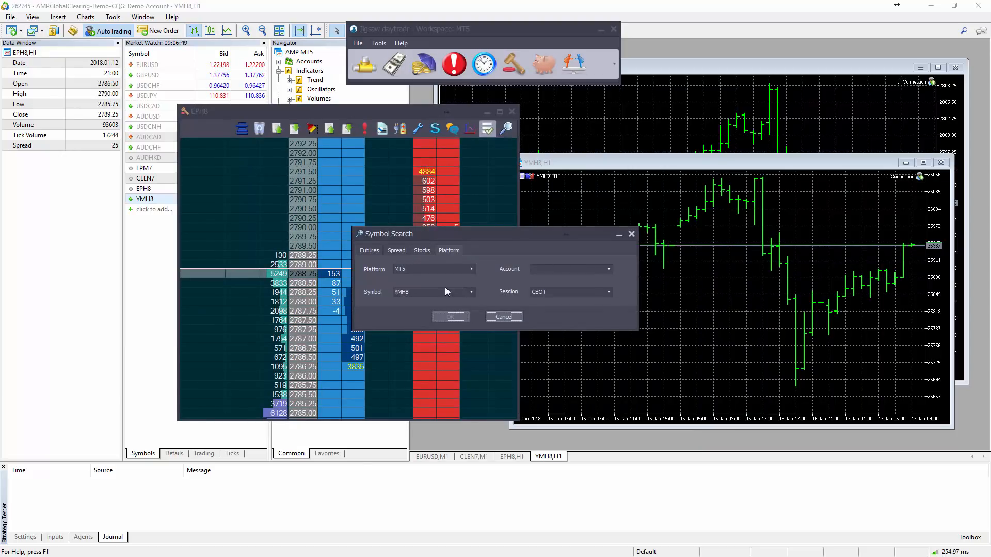